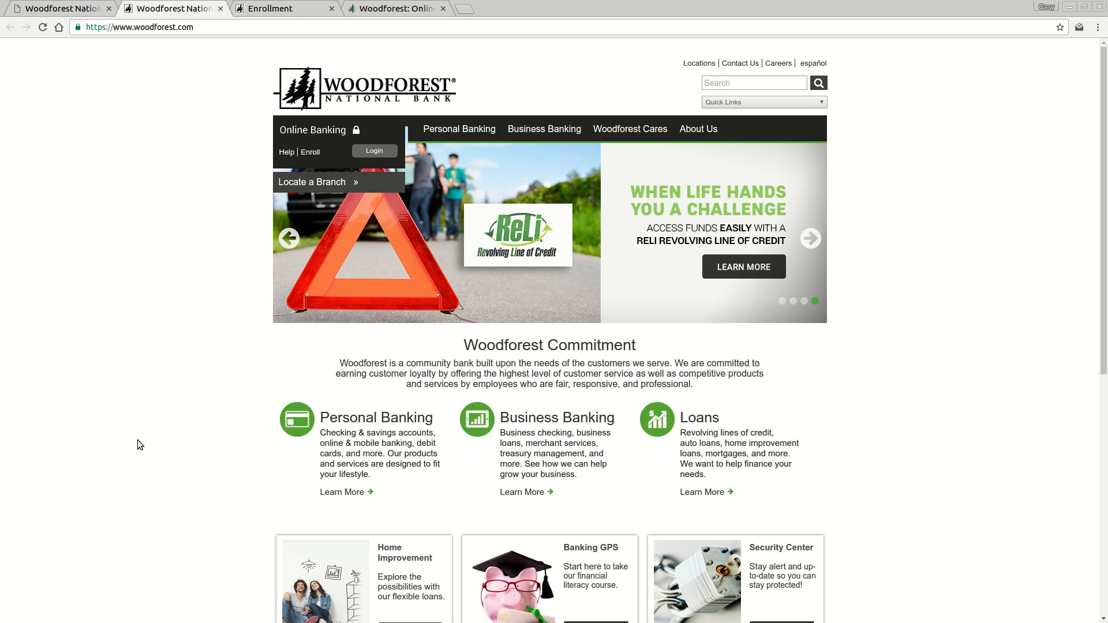
{"action": "mouse_move", "coordinate": [188, 391]}
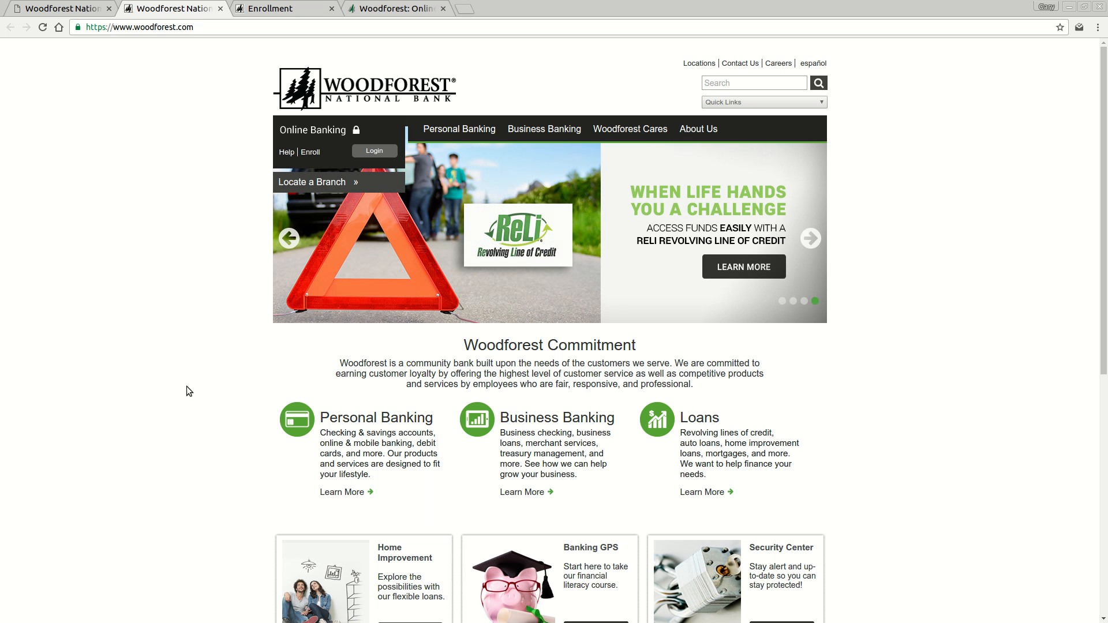
{"action": "mouse_move", "coordinate": [350, 183]}
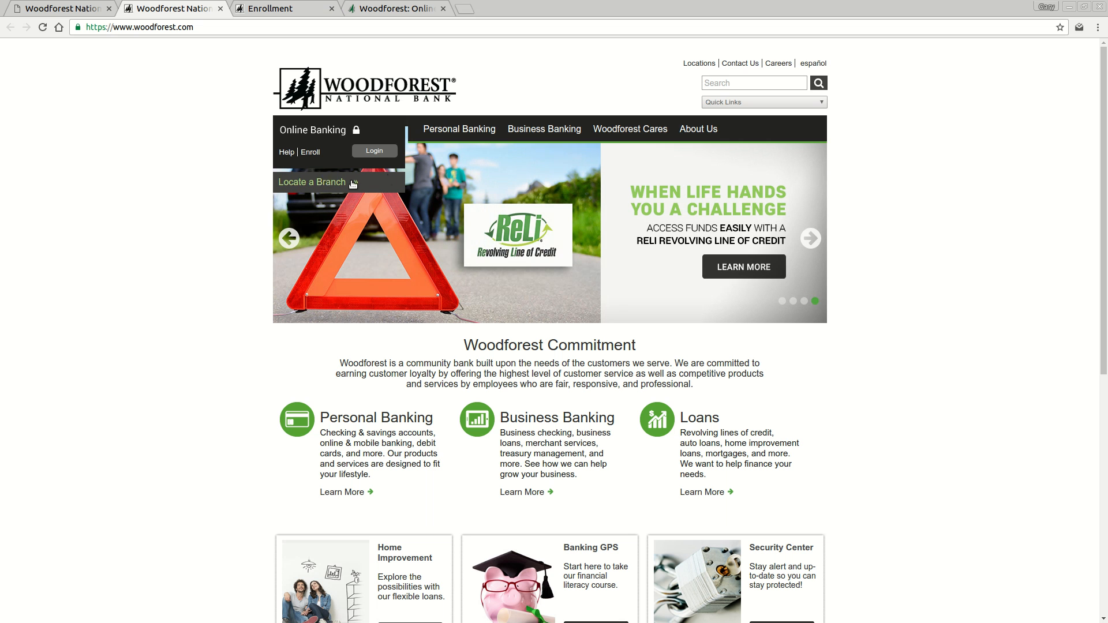
{"action": "mouse_move", "coordinate": [296, 136]}
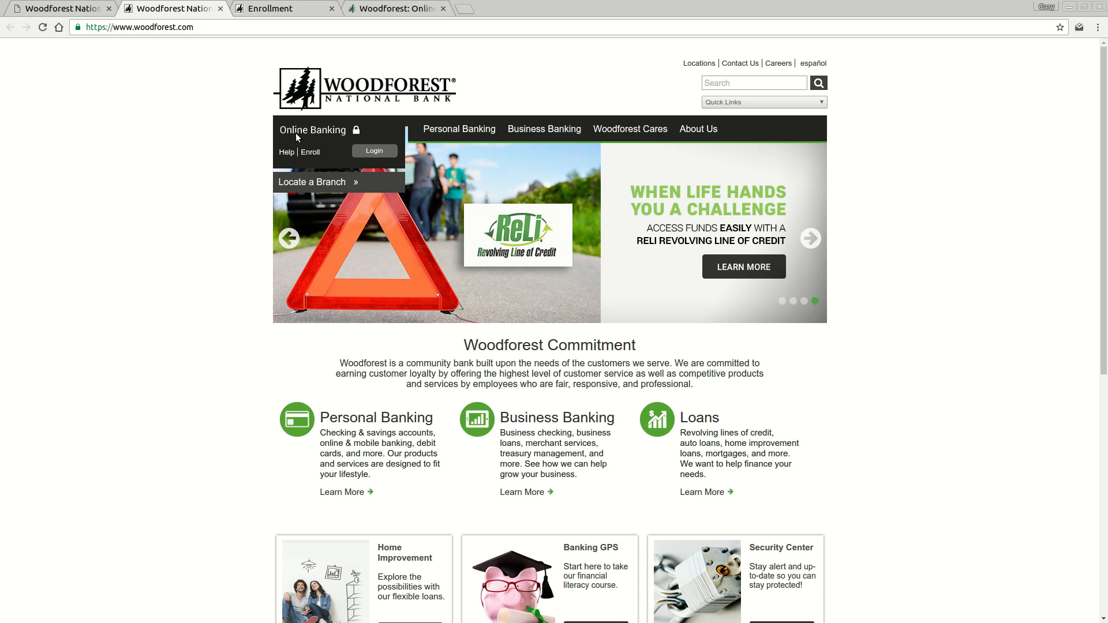
{"action": "mouse_move", "coordinate": [309, 152]}
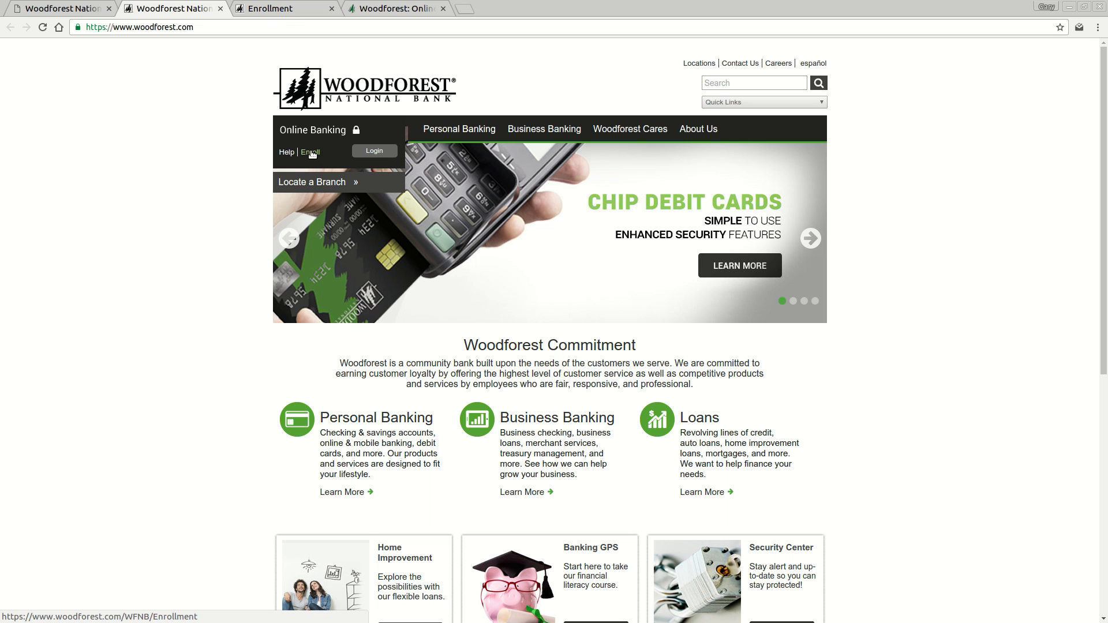
- Follow the Enroll link under Online Banking to view the enrollment requirements page
{"action": "left_click", "coordinate": [309, 151]}
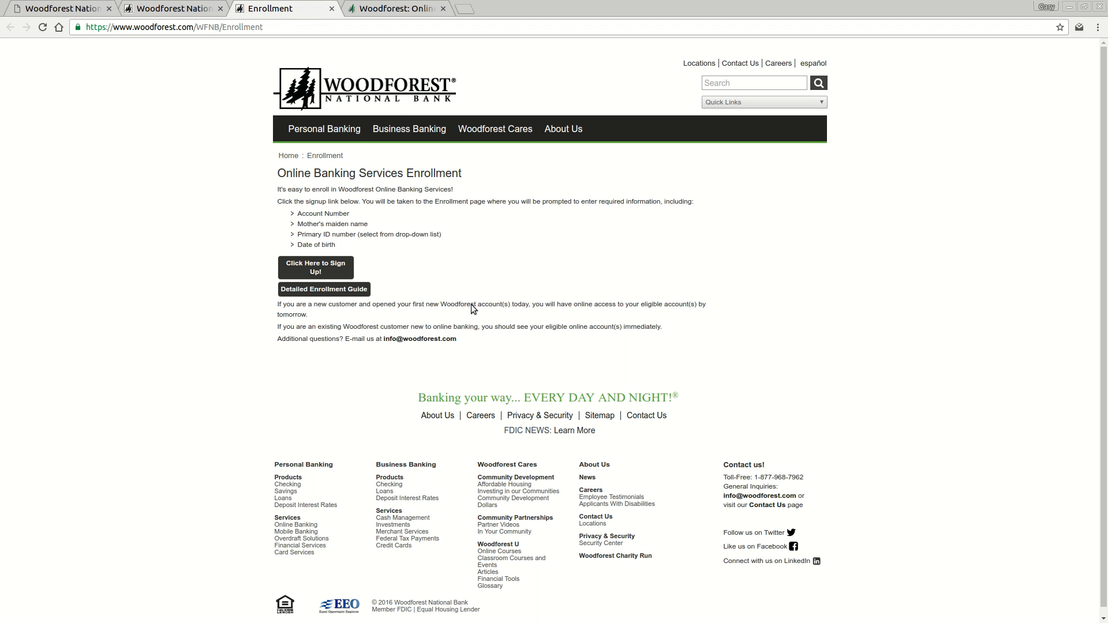
{"action": "mouse_move", "coordinate": [499, 273]}
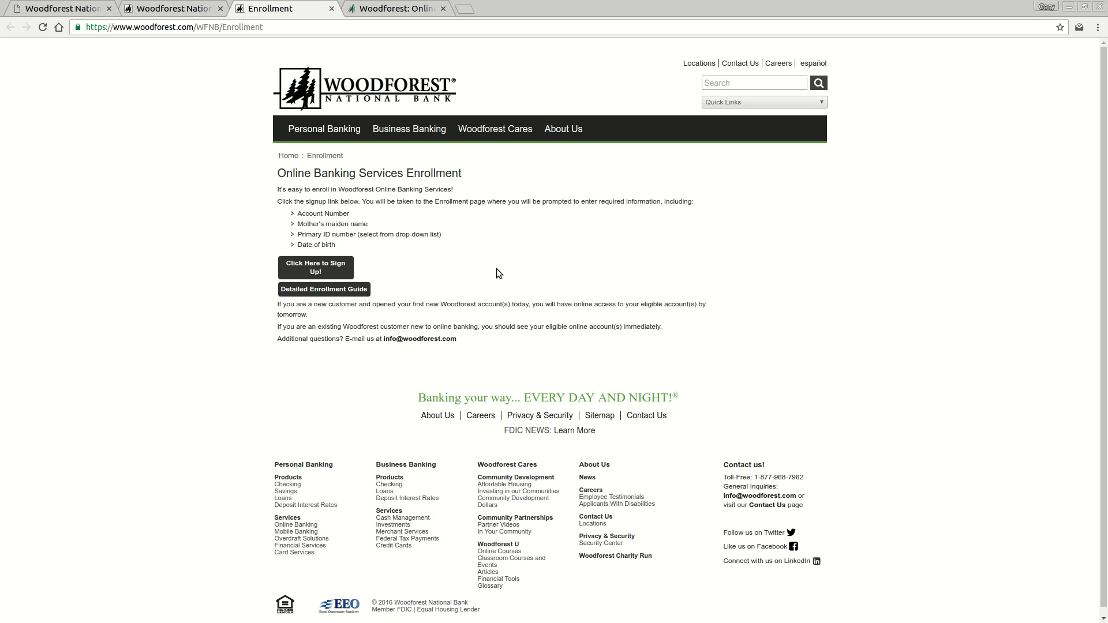
{"action": "mouse_move", "coordinate": [424, 250]}
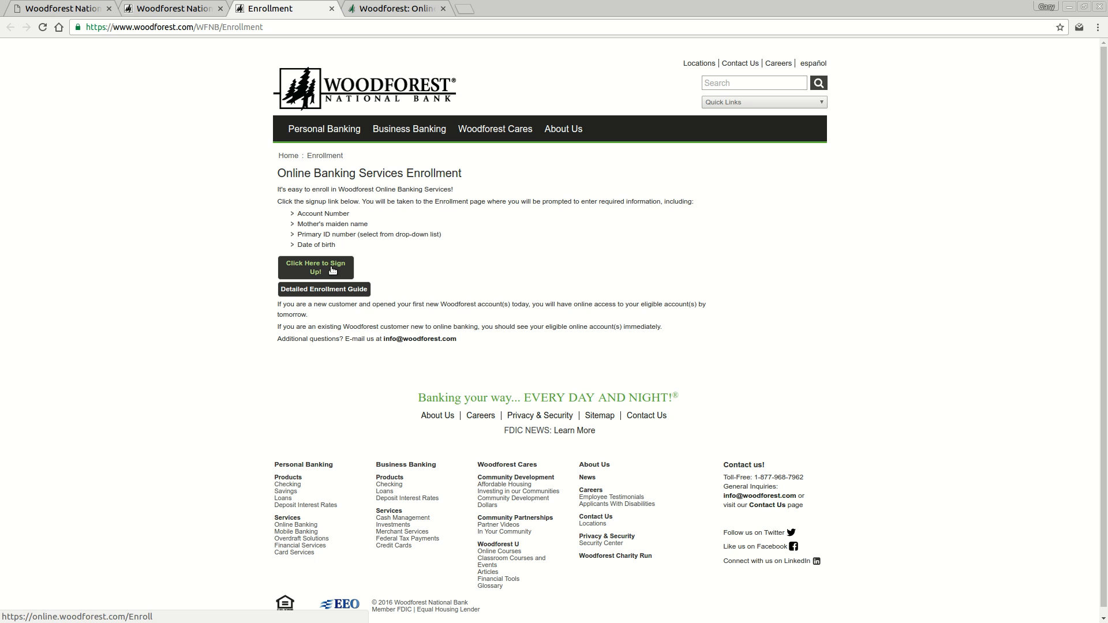
- Start online banking sign-up via 'Click Here to Sign Up!' to reach the Verify Identity form
{"action": "left_click", "coordinate": [315, 268]}
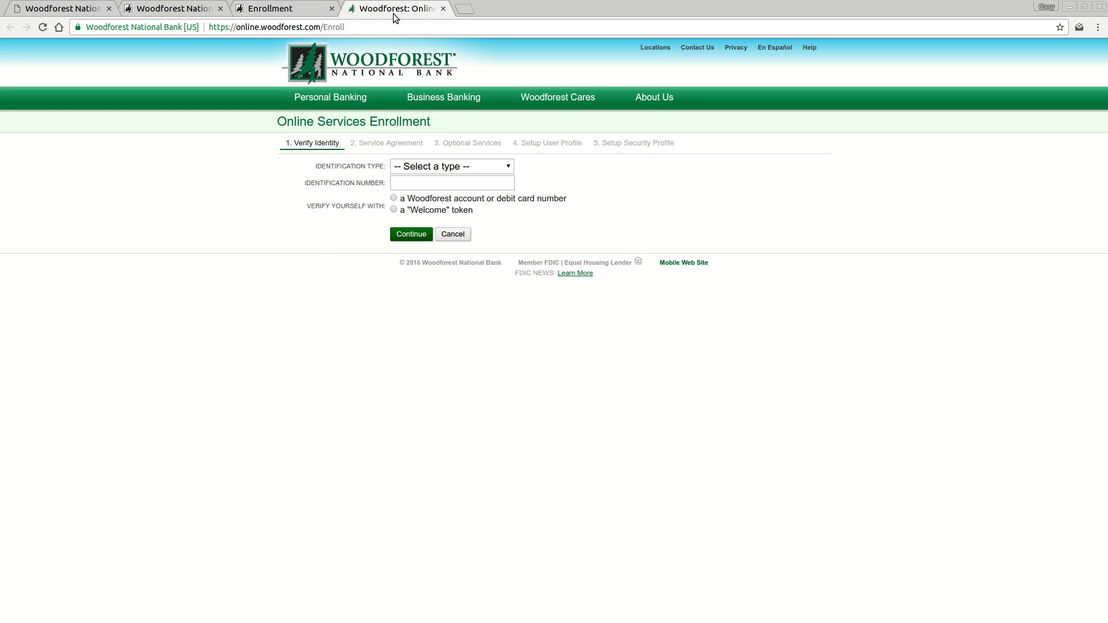
{"action": "mouse_move", "coordinate": [317, 243]}
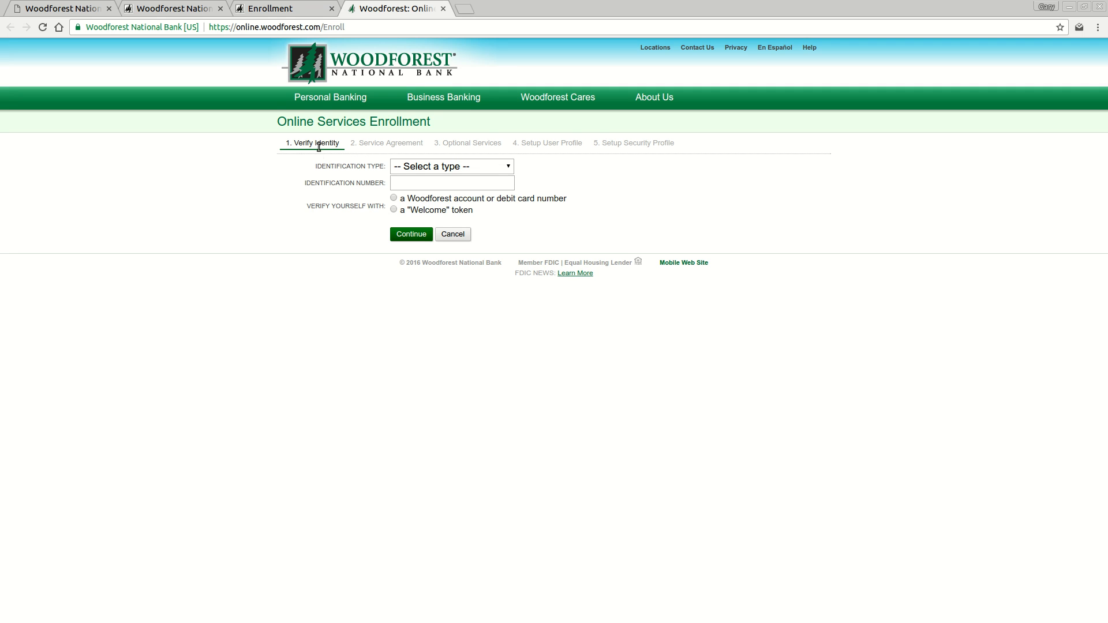
{"action": "mouse_move", "coordinate": [633, 196]}
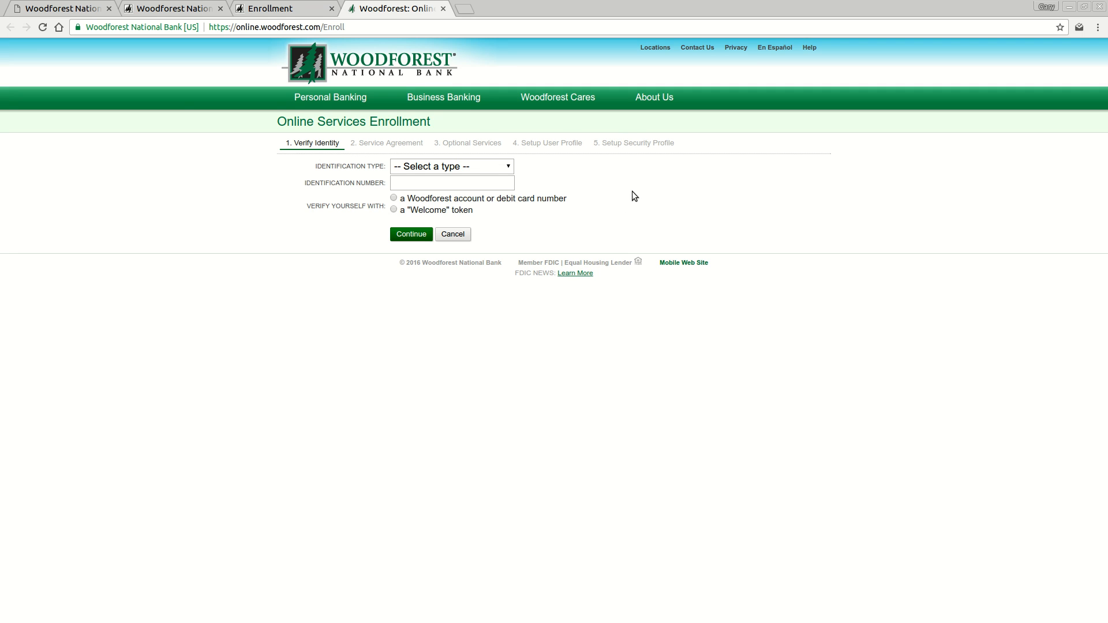
{"action": "mouse_move", "coordinate": [624, 192]}
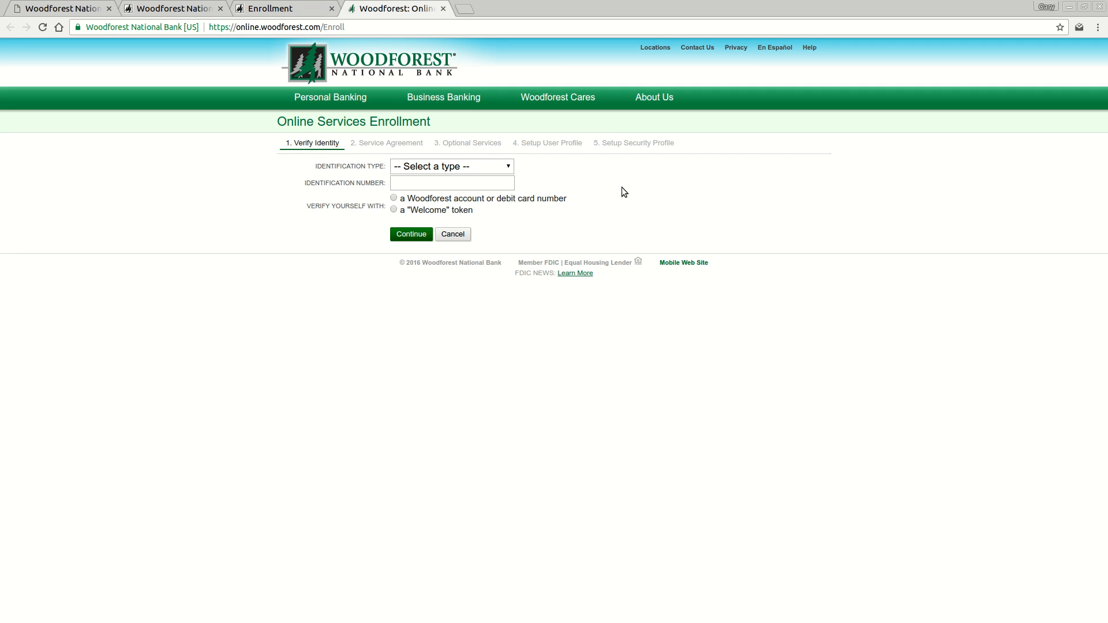
{"action": "mouse_move", "coordinate": [614, 205]}
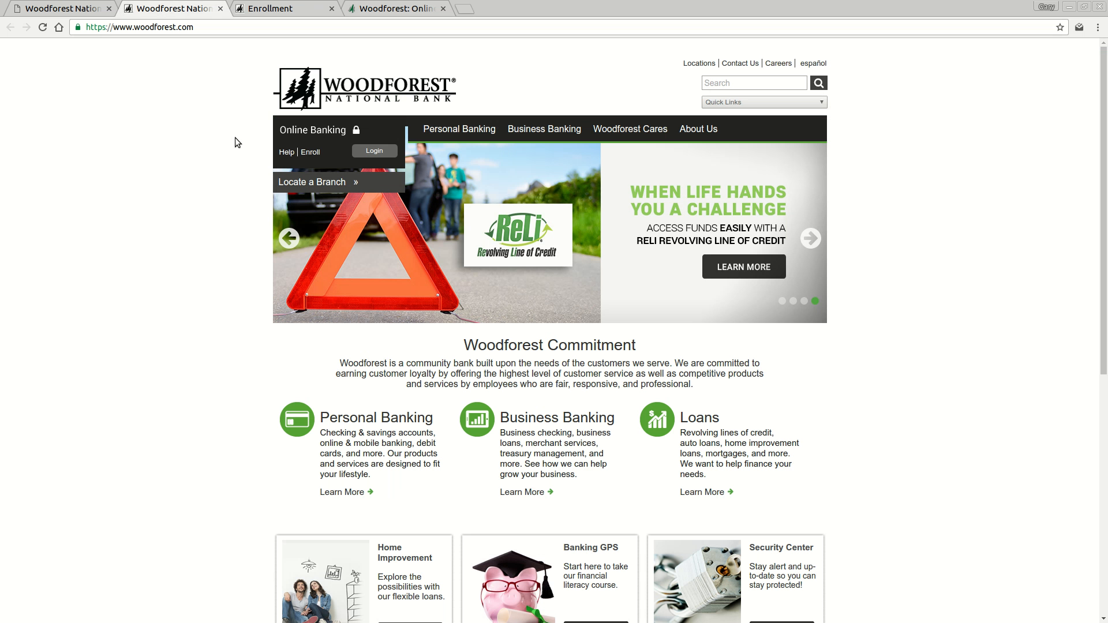
{"action": "mouse_move", "coordinate": [305, 135]}
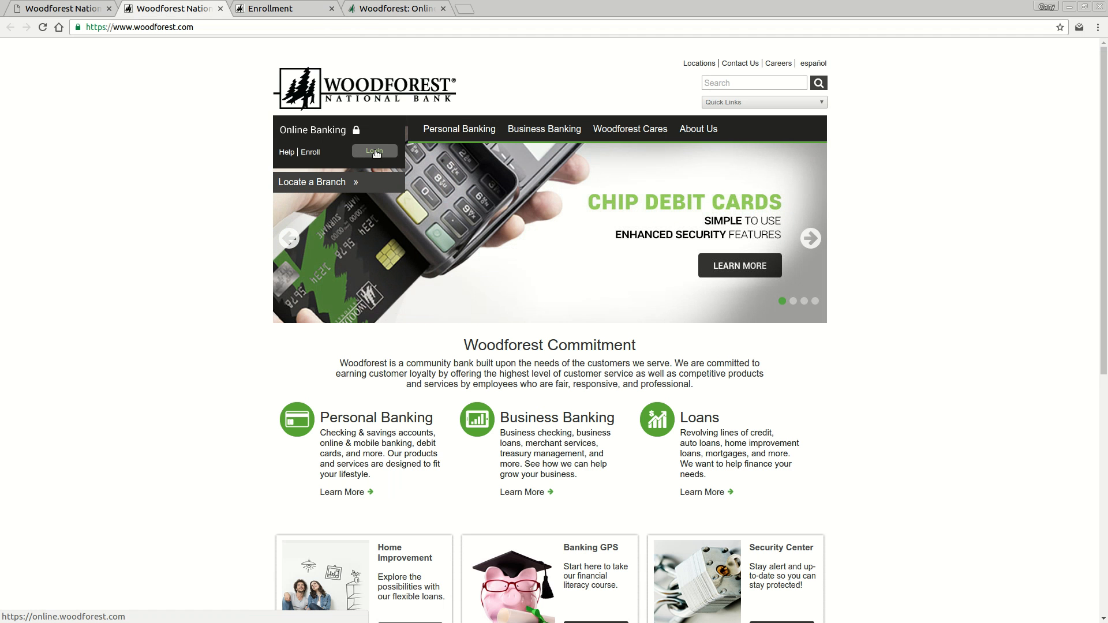
- Use the Online Banking Login button, then the username field and Login button on the login page
{"action": "left_click", "coordinate": [376, 152]}
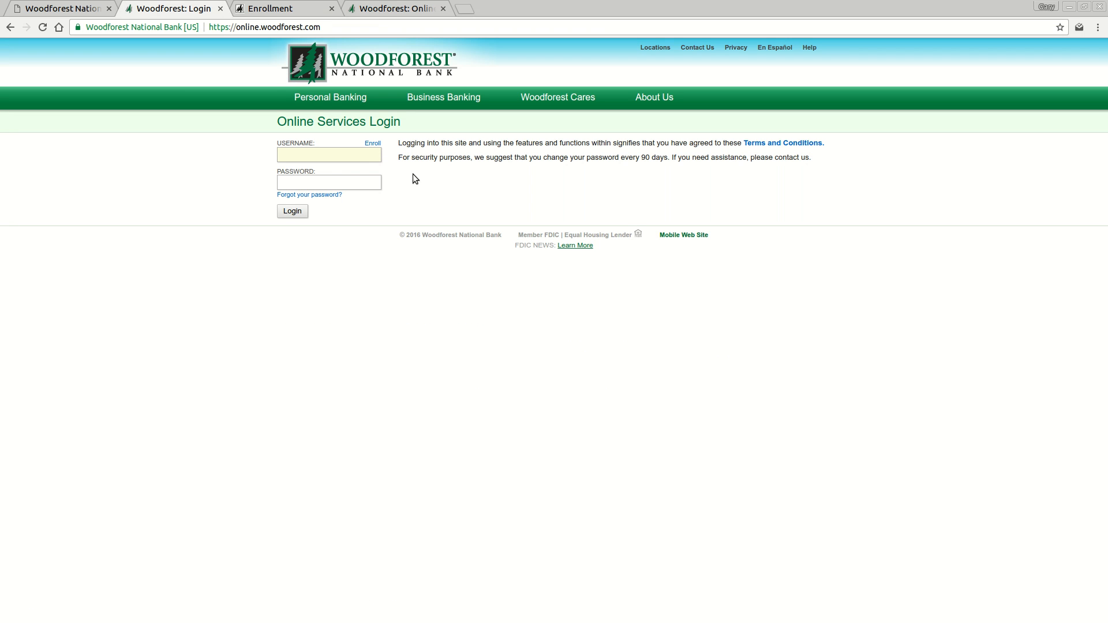
{"action": "left_click", "coordinate": [329, 154]}
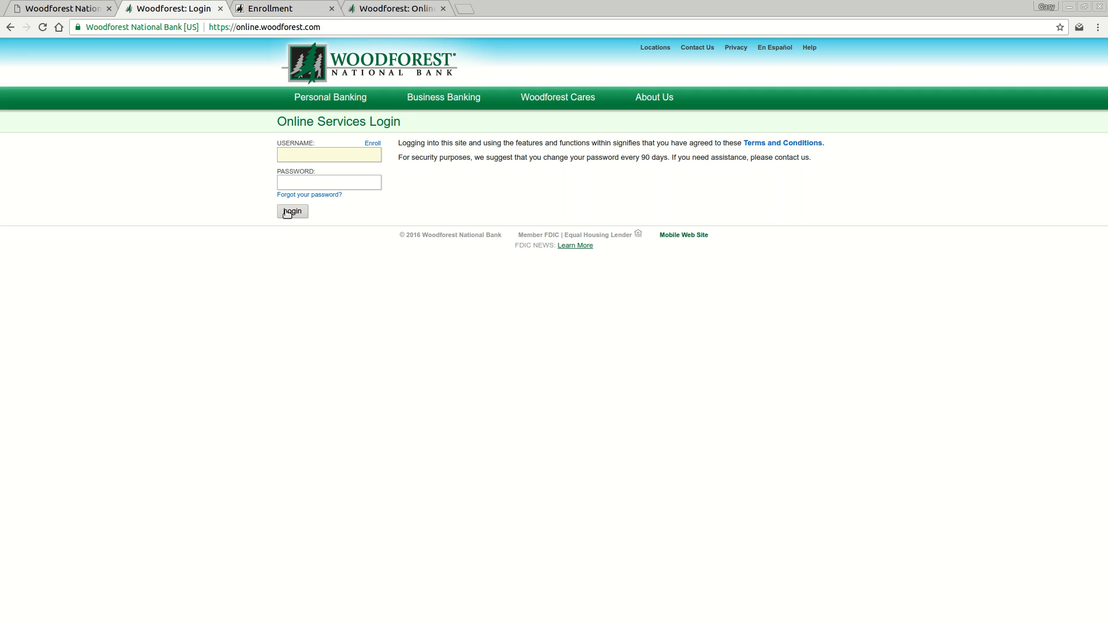
{"action": "left_click", "coordinate": [329, 154]}
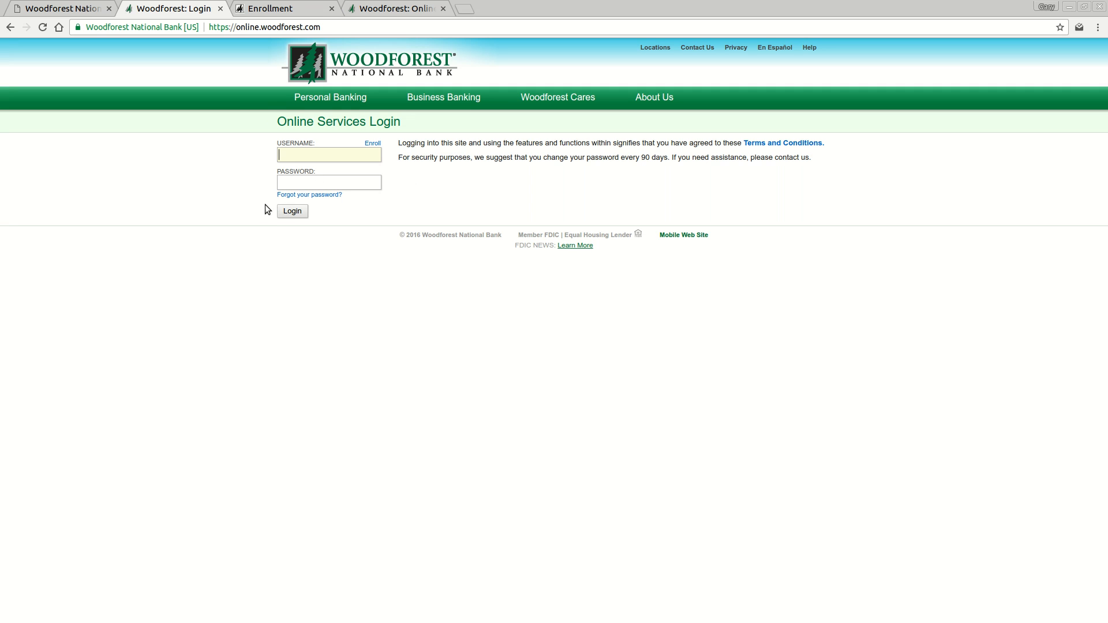
{"action": "mouse_move", "coordinate": [242, 193]}
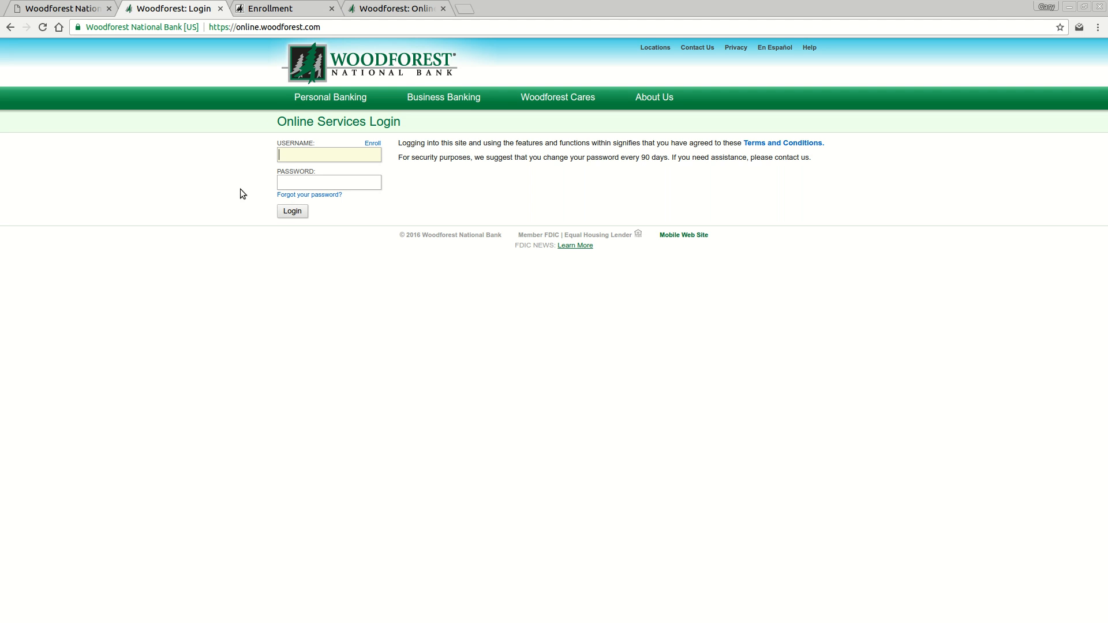